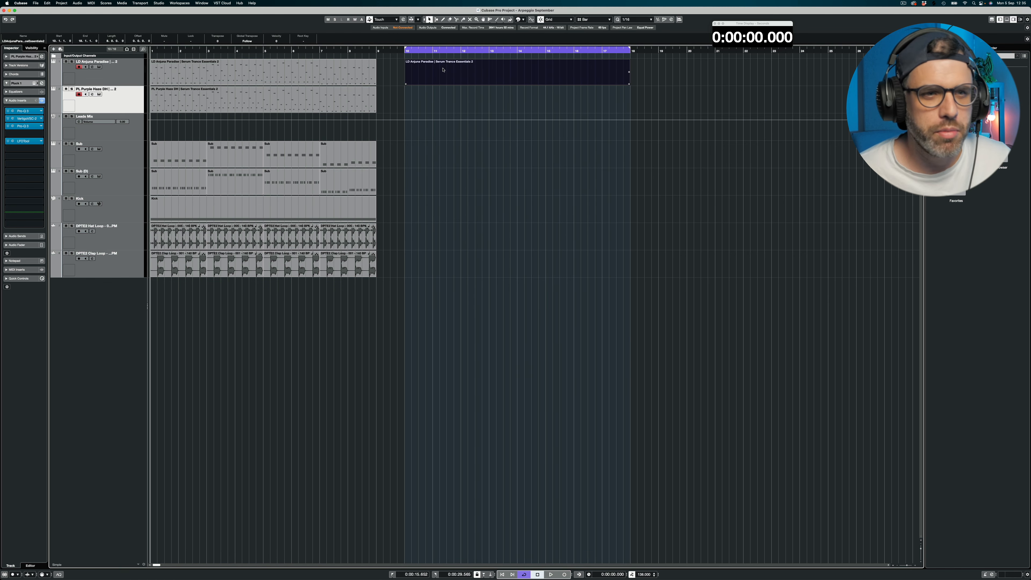
Open the empty lead part in the Key Editor and draw the C2 root with two upper 1/16 notes per beat
{"action": "double_click", "coordinate": [516, 69]}
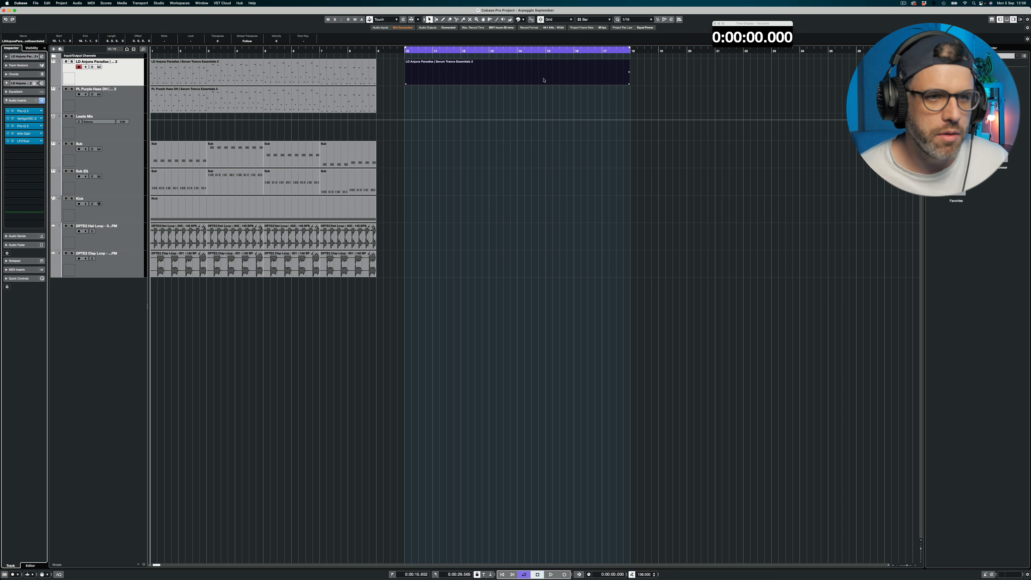
{"action": "double_click", "coordinate": [516, 73]}
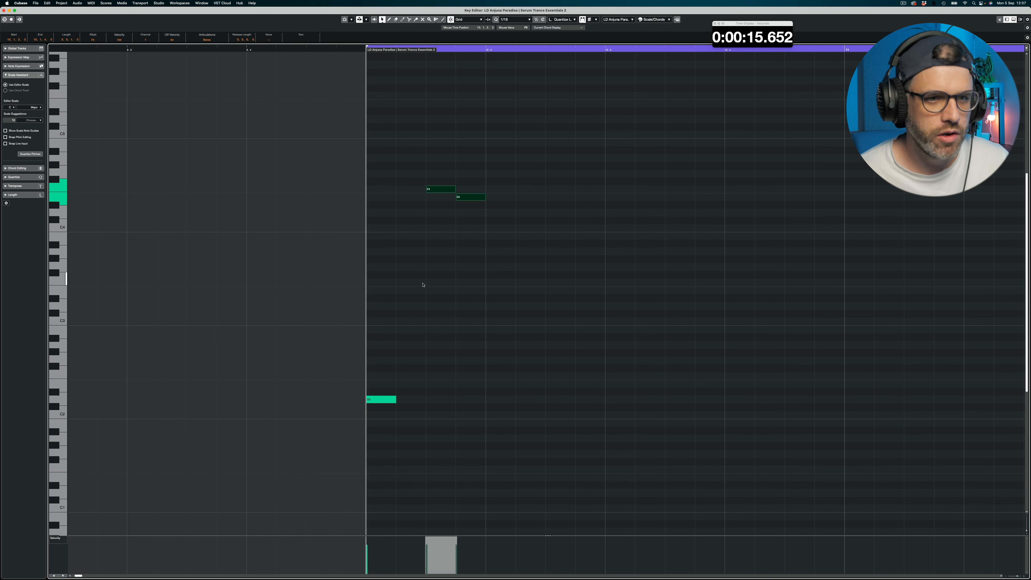
{"action": "left_click", "coordinate": [530, 196]}
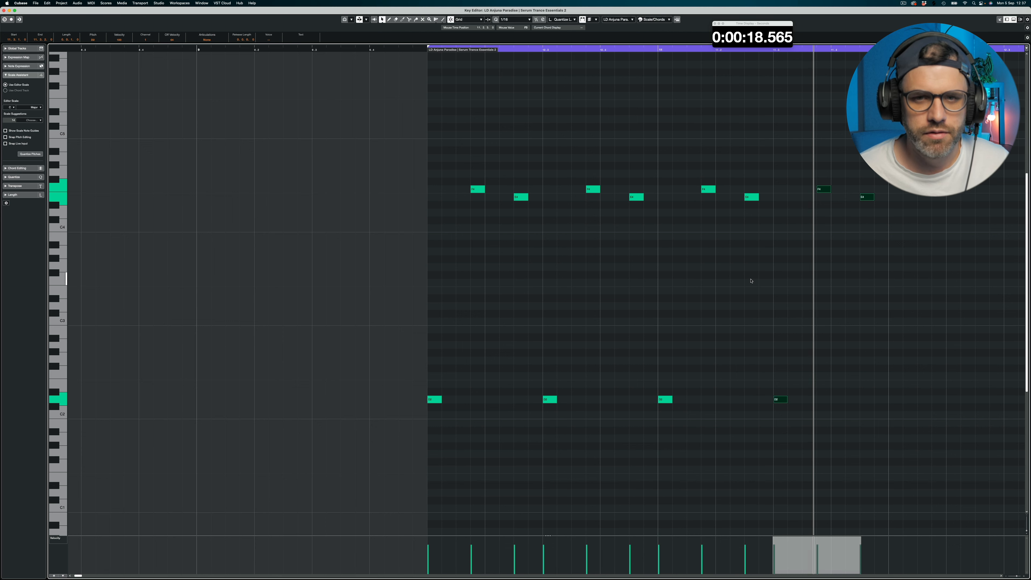
{"action": "scroll", "scroll_direction": "right", "scroll_amount": 3}
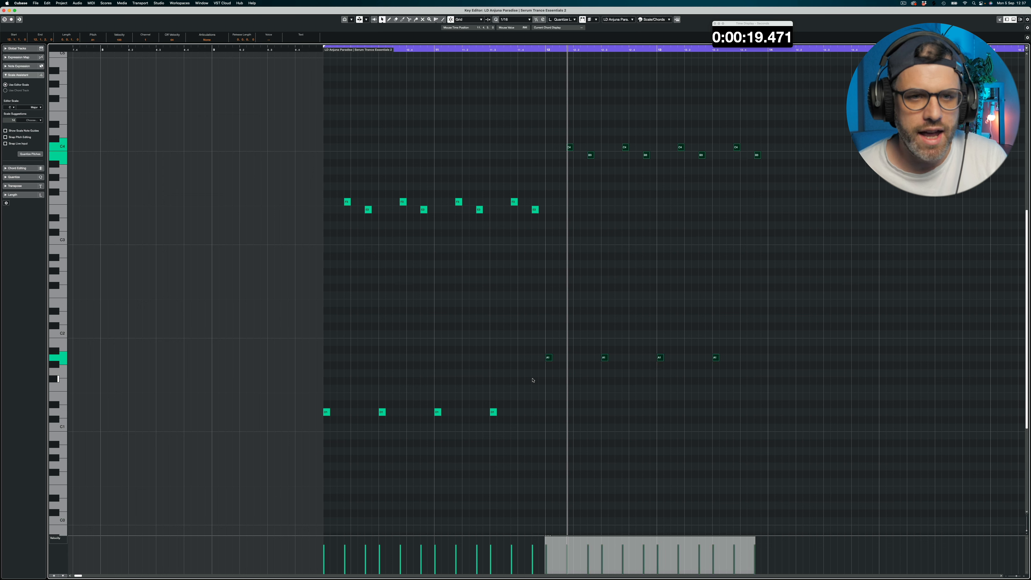
Alt-drag a copy of the first bars to the right and transpose it up to the next chord
{"action": "left_click_drag", "start_coordinate": [548, 135], "coordinate": [821, 179]}
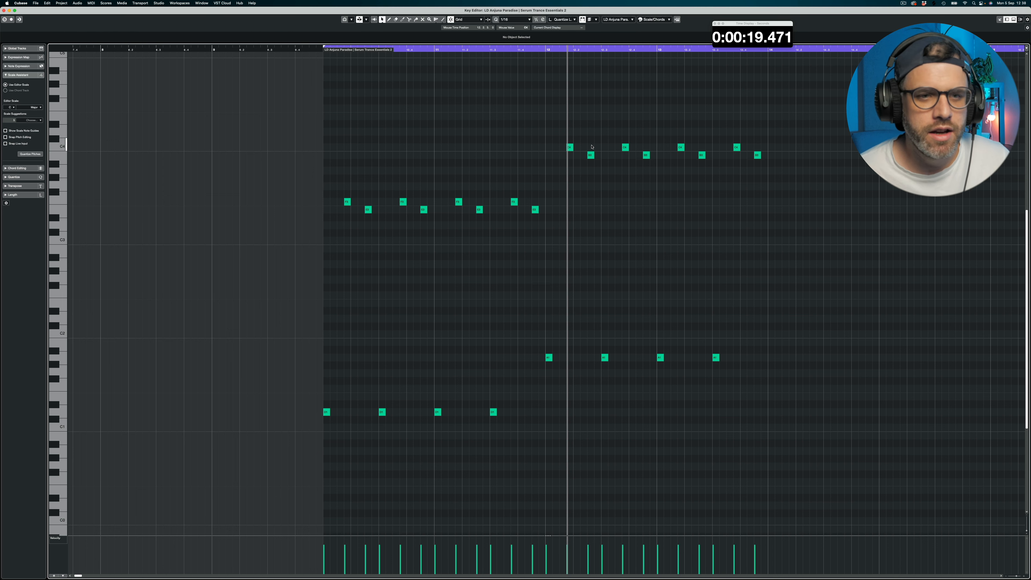
{"action": "left_click", "coordinate": [367, 210]}
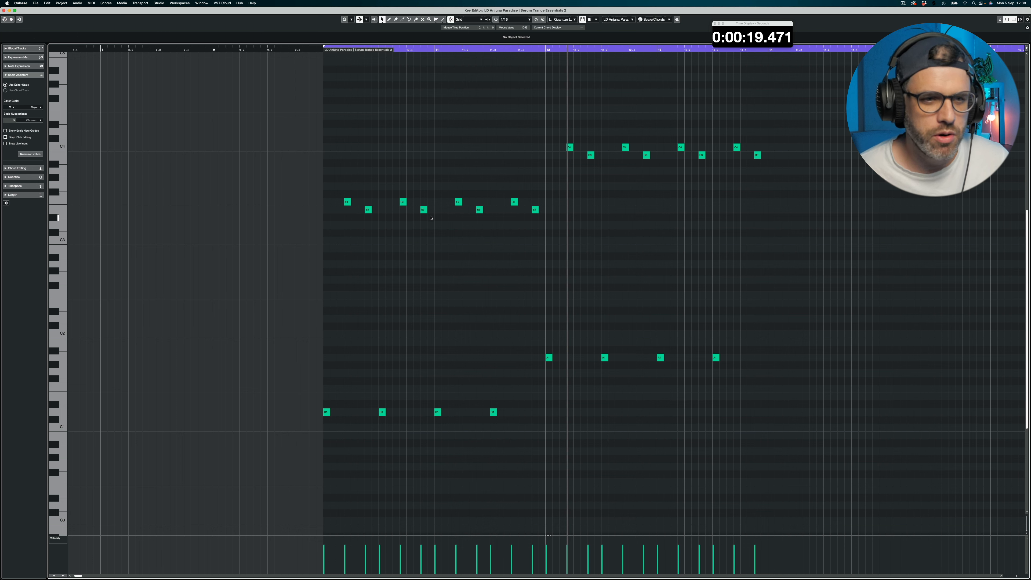
{"action": "left_click", "coordinate": [423, 225]}
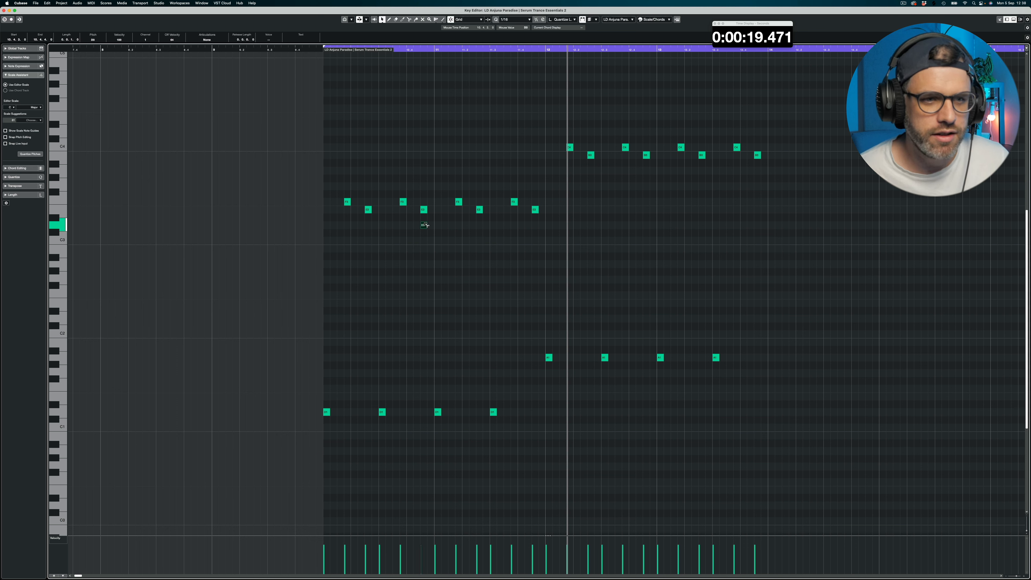
{"action": "left_click", "coordinate": [423, 225]}
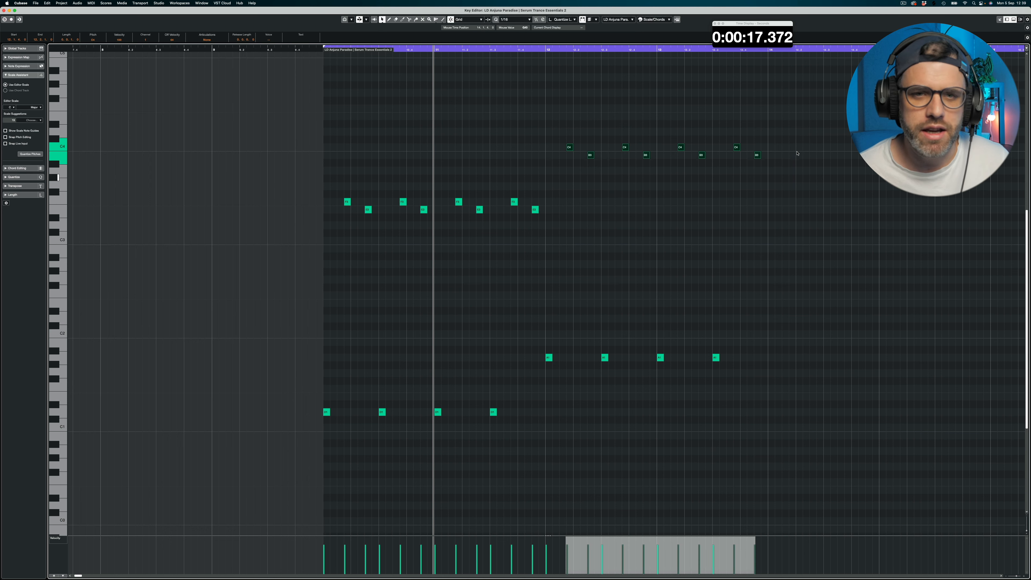
{"action": "left_click", "coordinate": [547, 358]}
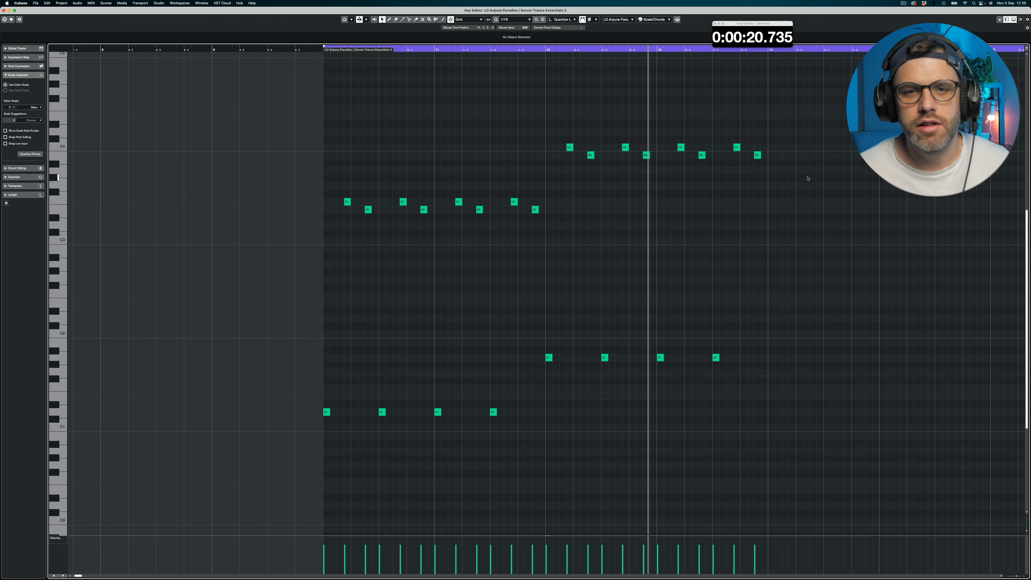
{"action": "left_click", "coordinate": [548, 357]}
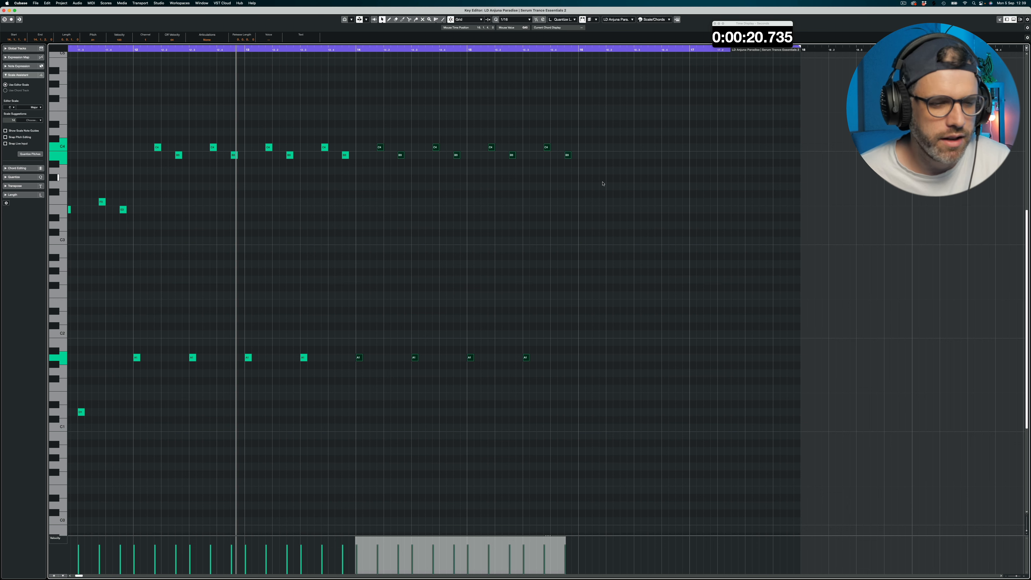
Copy the arpeggio bars further along the part, transposed to the following chord
{"action": "left_click_drag", "start_coordinate": [358, 118], "coordinate": [628, 369]}
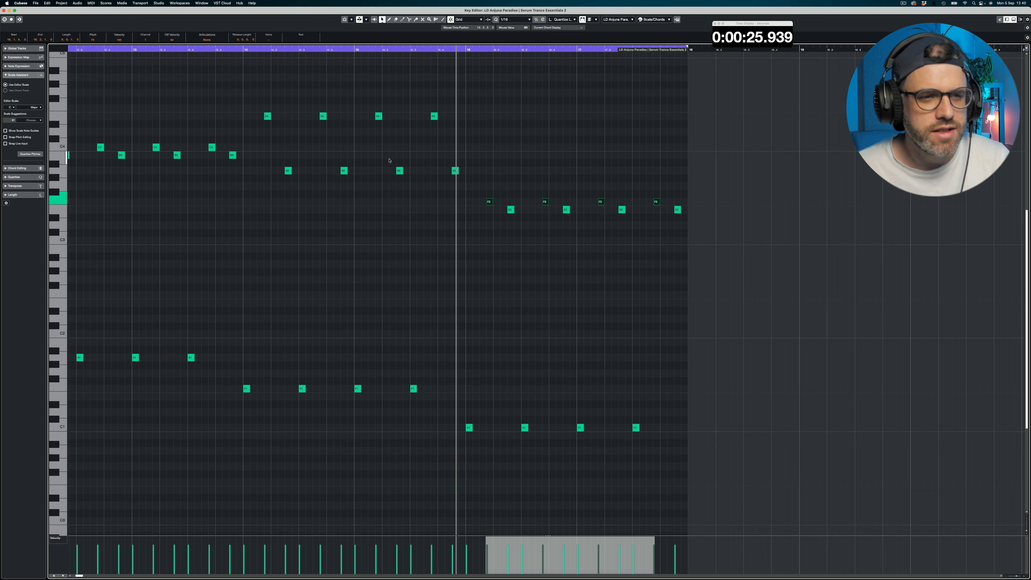
{"action": "mouse_move", "coordinate": [237, 380]}
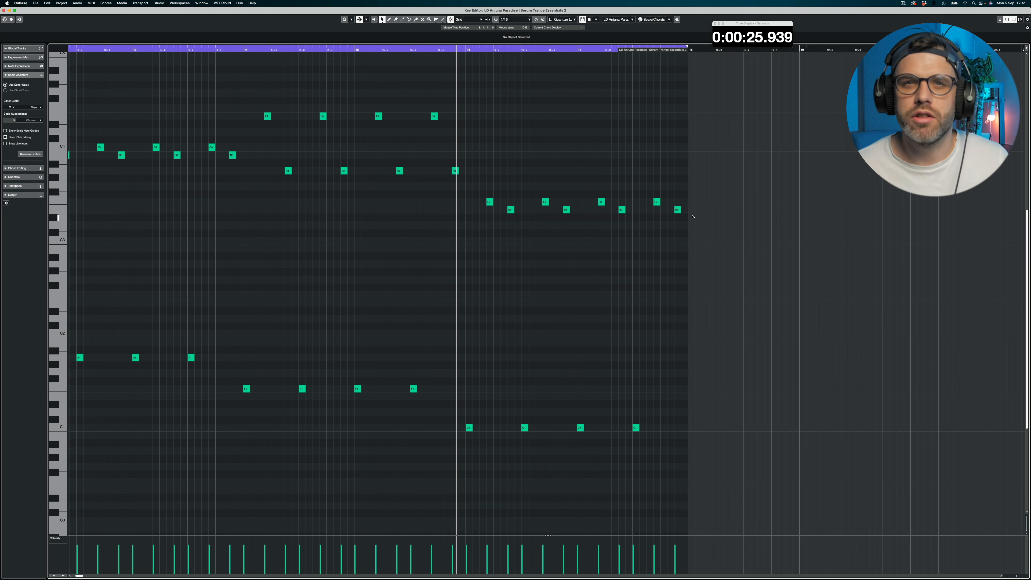
{"action": "mouse_move", "coordinate": [610, 167]}
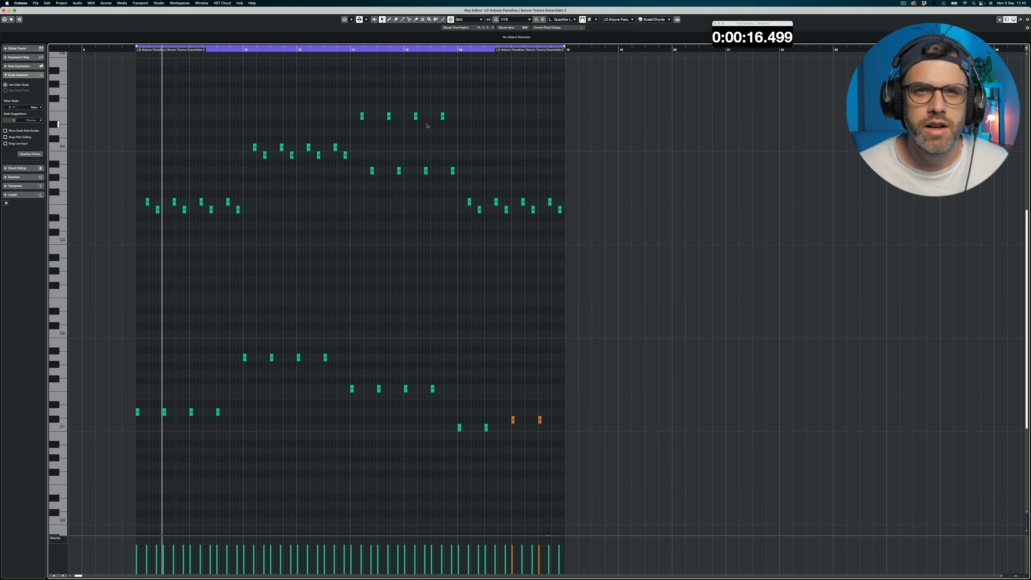
Change the velocity of the chosen final-chord bass notes, then deselect them
{"action": "left_click", "coordinate": [509, 435]}
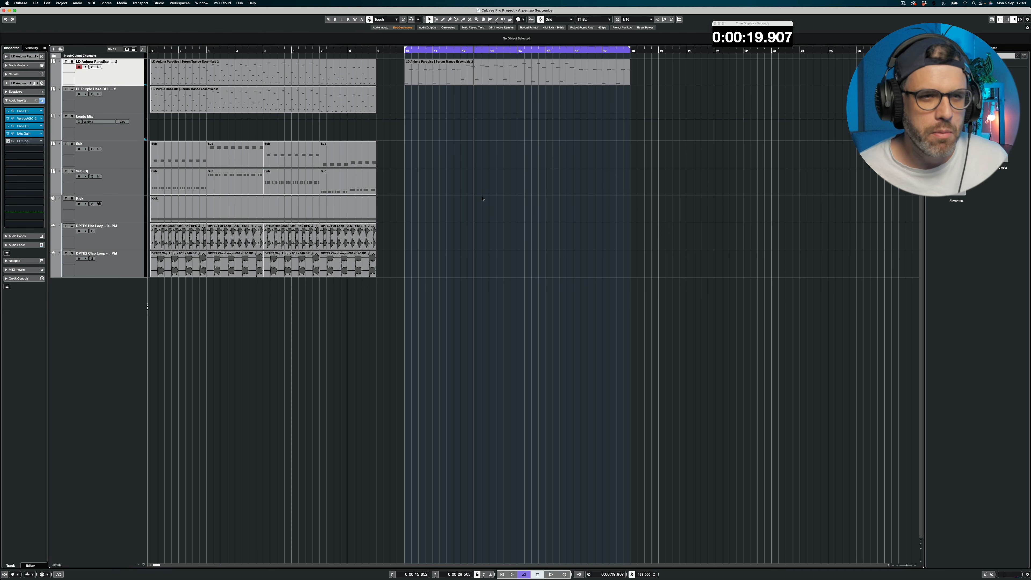
Play the arpeggio from the part start, then reopen the part in the Key Editor
{"action": "left_click", "coordinate": [550, 575]}
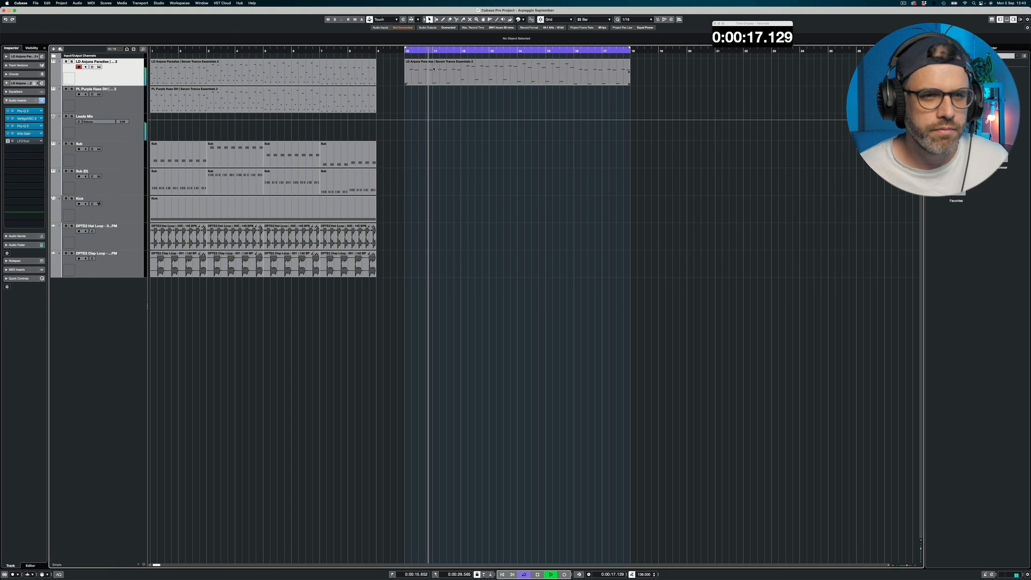
{"action": "double_click", "coordinate": [516, 70]}
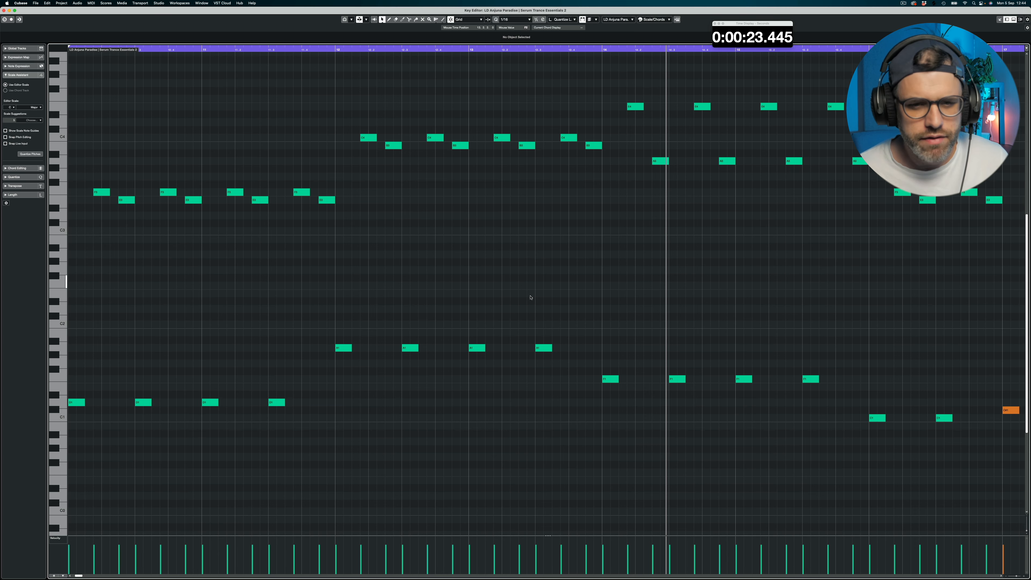
Draw a second short 1/16 low note after the first one in the opening bass bar
{"action": "scroll", "scroll_direction": "down", "scroll_amount": 3}
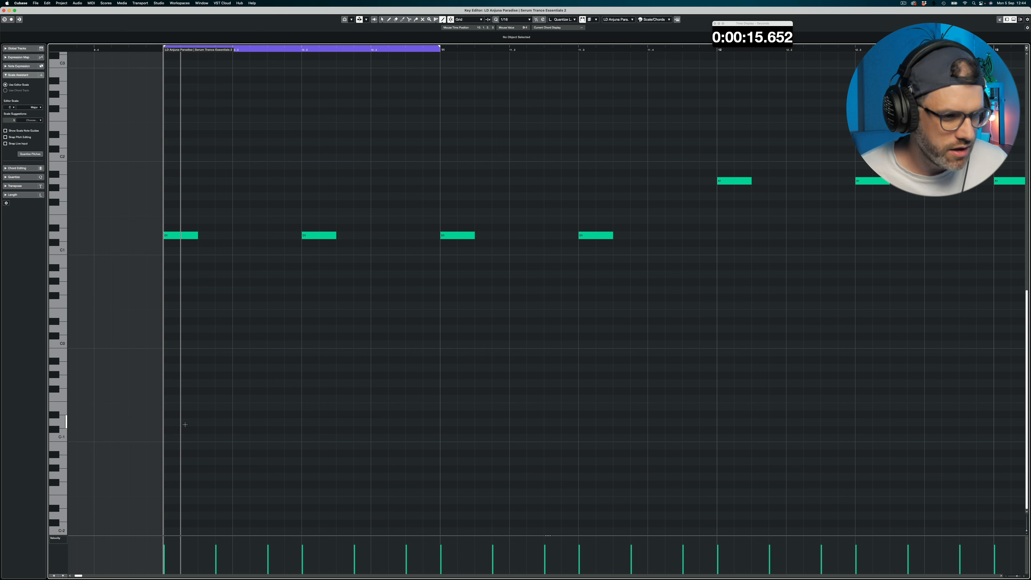
{"action": "left_click", "coordinate": [188, 422]}
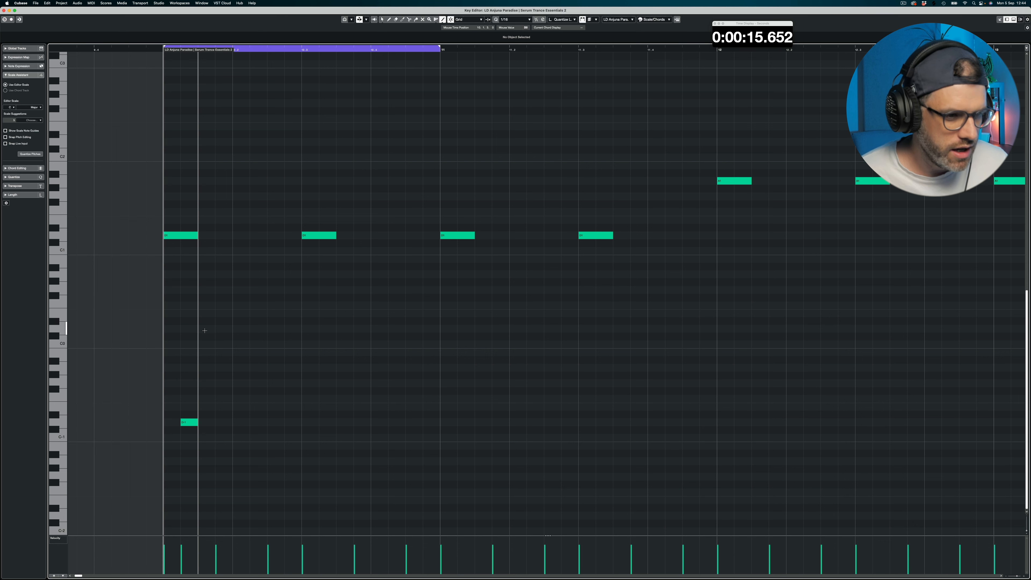
{"action": "left_click", "coordinate": [206, 329]}
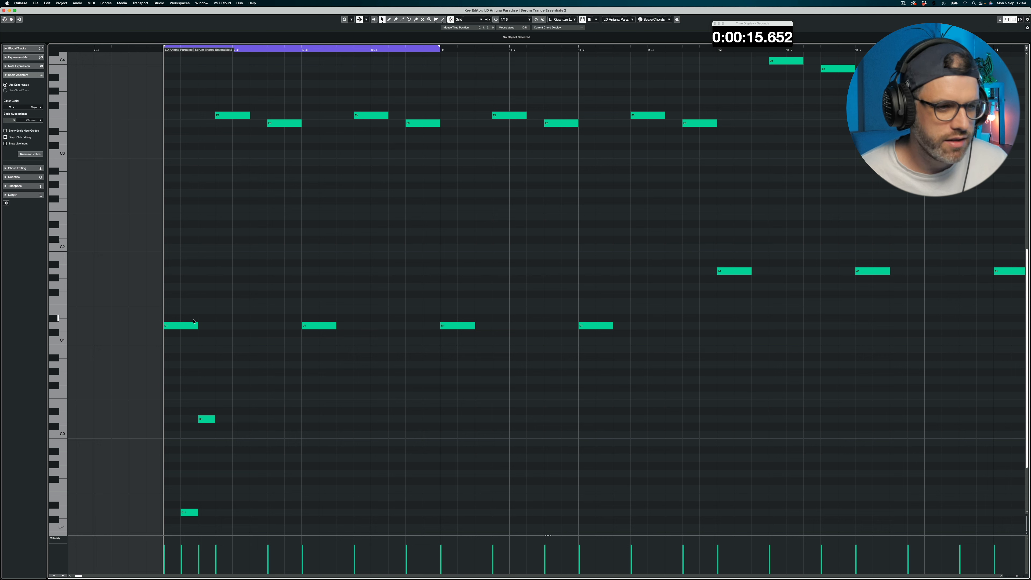
{"action": "left_click", "coordinate": [181, 325]}
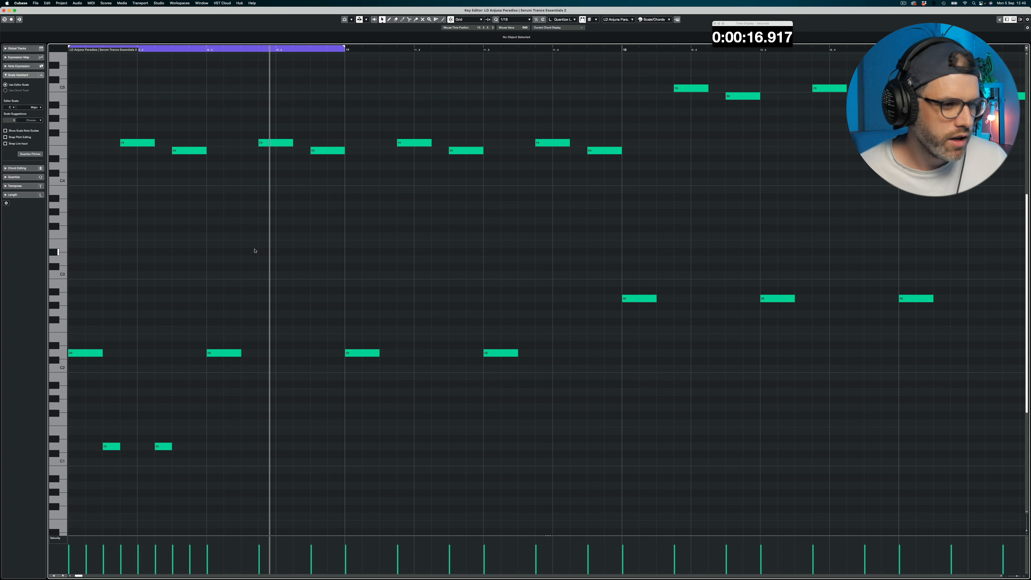
Scroll the Key Editor so the full arpeggio and rolling bass pattern is visible
{"action": "left_click", "coordinate": [276, 143]}
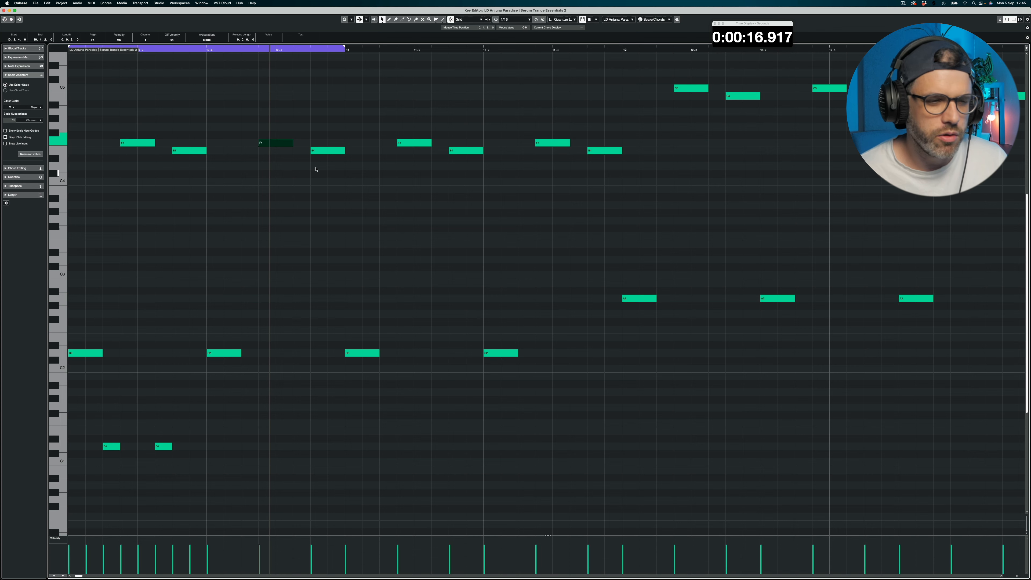
{"action": "scroll", "scroll_direction": "down", "scroll_amount": 3}
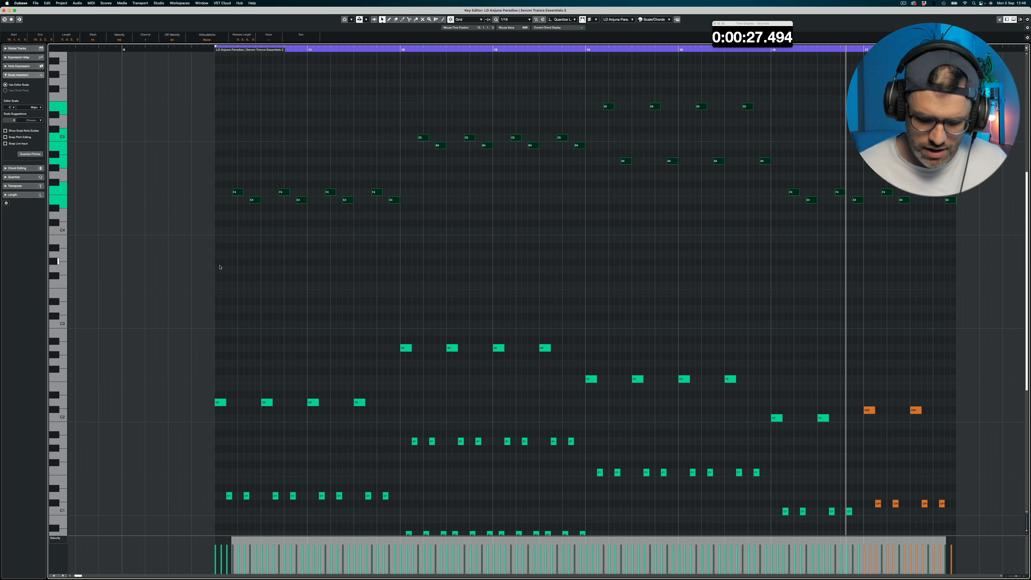
{"action": "scroll", "scroll_direction": "down", "scroll_amount": 3}
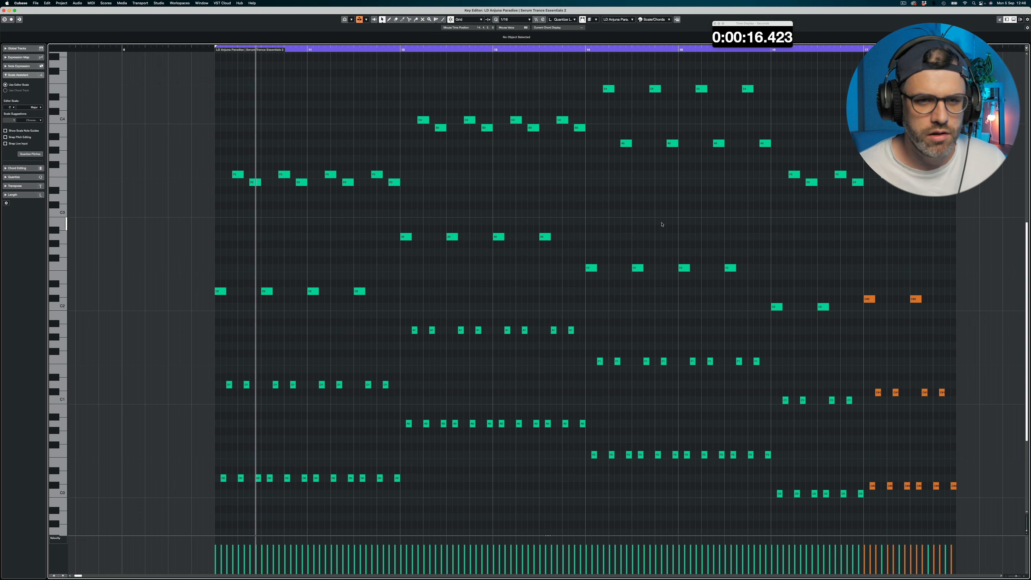
{"action": "scroll", "scroll_direction": "down", "scroll_amount": 3}
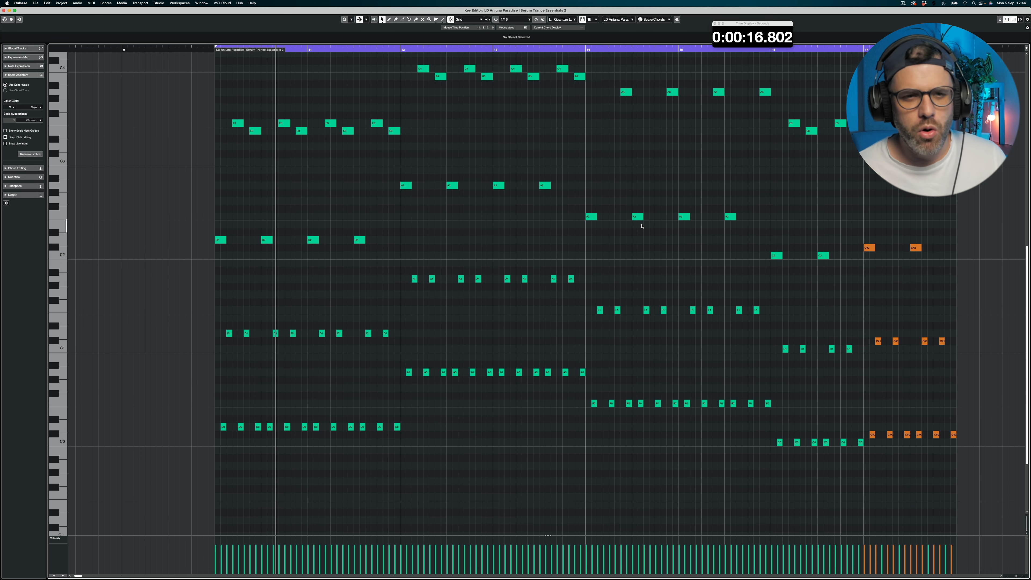
{"action": "mouse_move", "coordinate": [317, 443]}
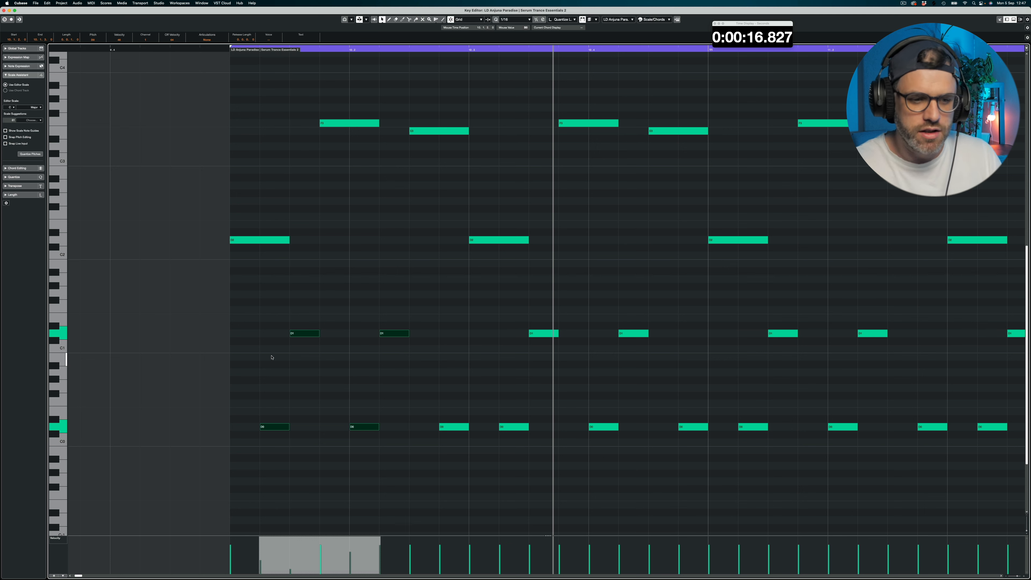
{"action": "mouse_move", "coordinate": [359, 214]}
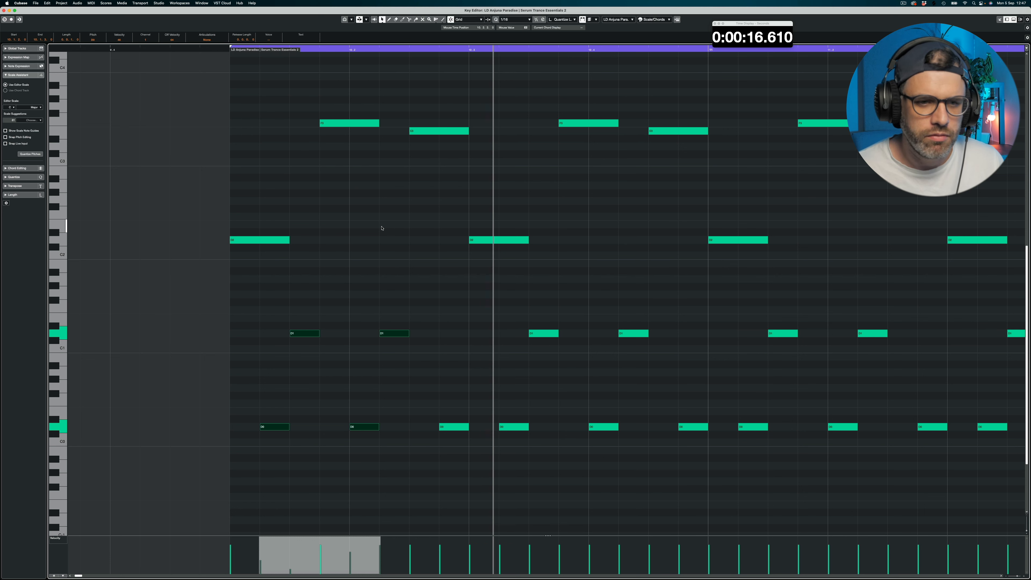
Select the next run of bass notes and draw a gradual velocity build in the Velocity lane
{"action": "left_click_drag", "start_coordinate": [433, 313], "coordinate": [916, 449]}
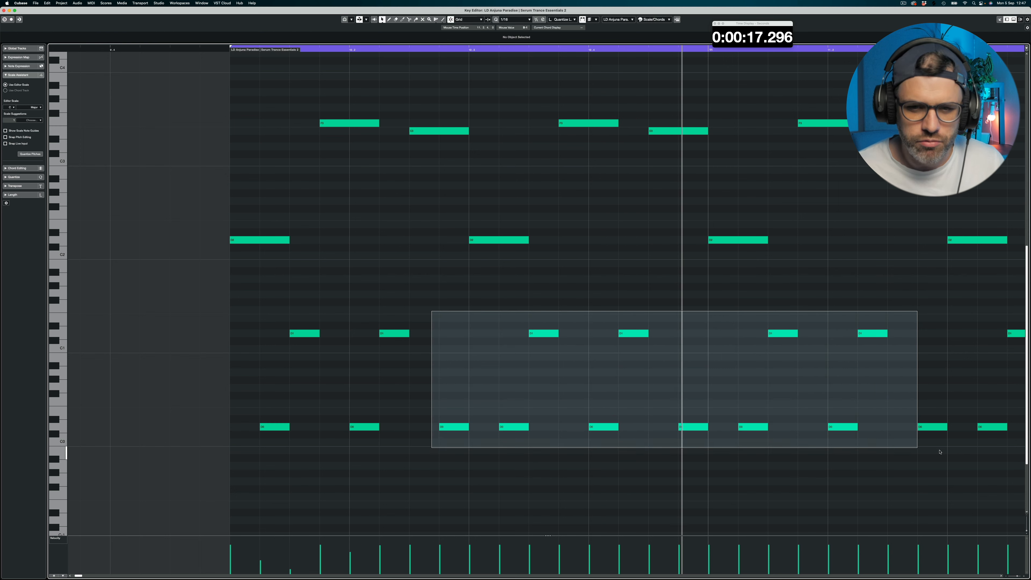
{"action": "scroll", "scroll_direction": "right", "scroll_amount": 3}
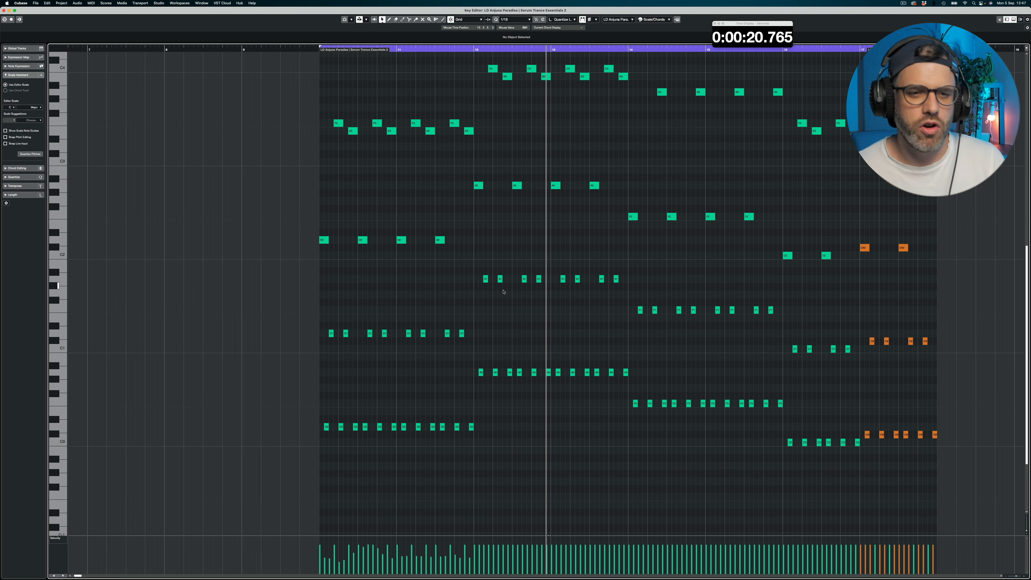
Open the Serum instrument on the LD Anjuna Paradise track
{"action": "left_click_drag", "start_coordinate": [480, 273], "coordinate": [625, 378]}
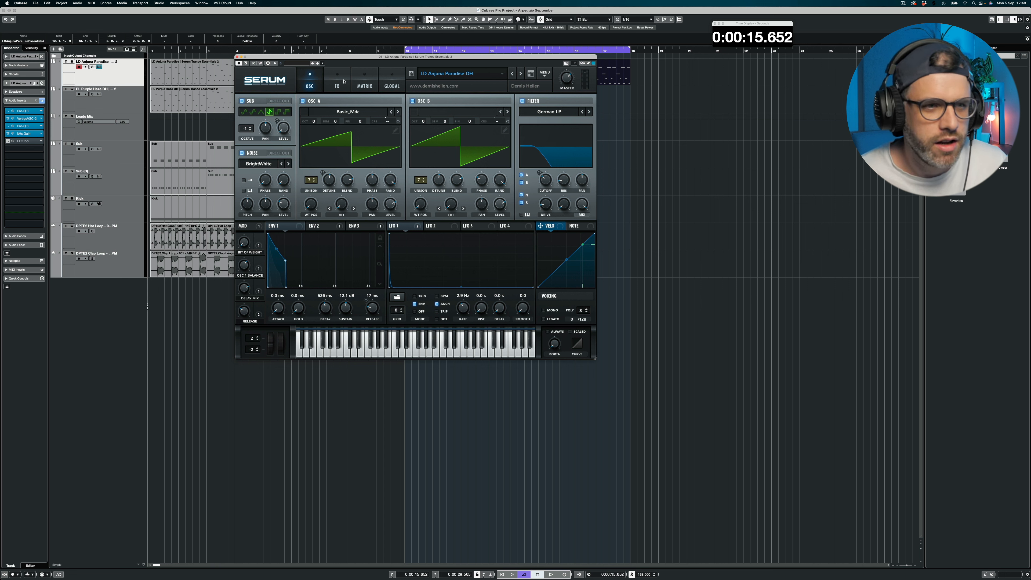
In the MATRIX tab, route Velo as source to Global > Amp in an empty slot
{"action": "left_click", "coordinate": [364, 85]}
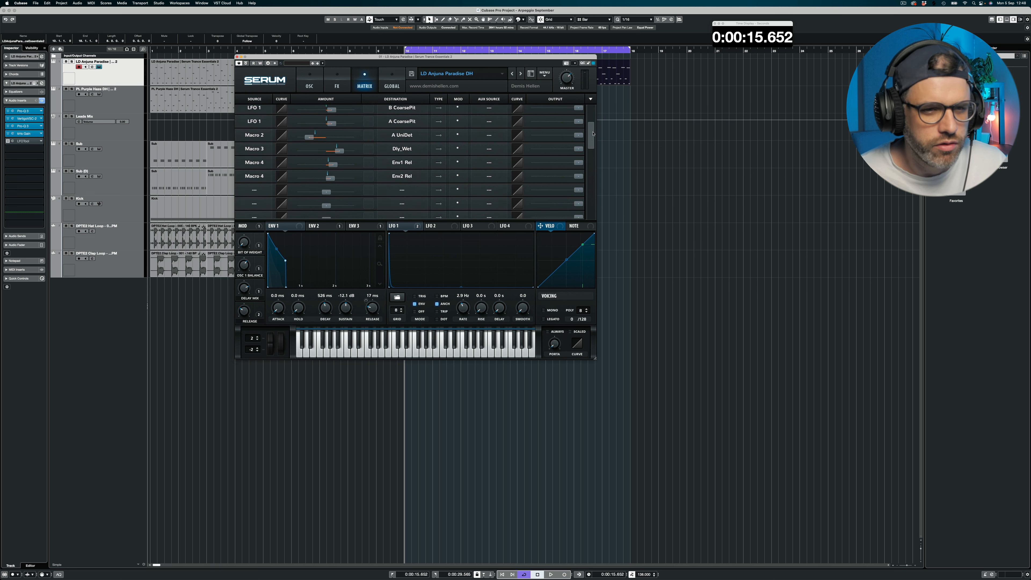
{"action": "left_click", "coordinate": [254, 164]}
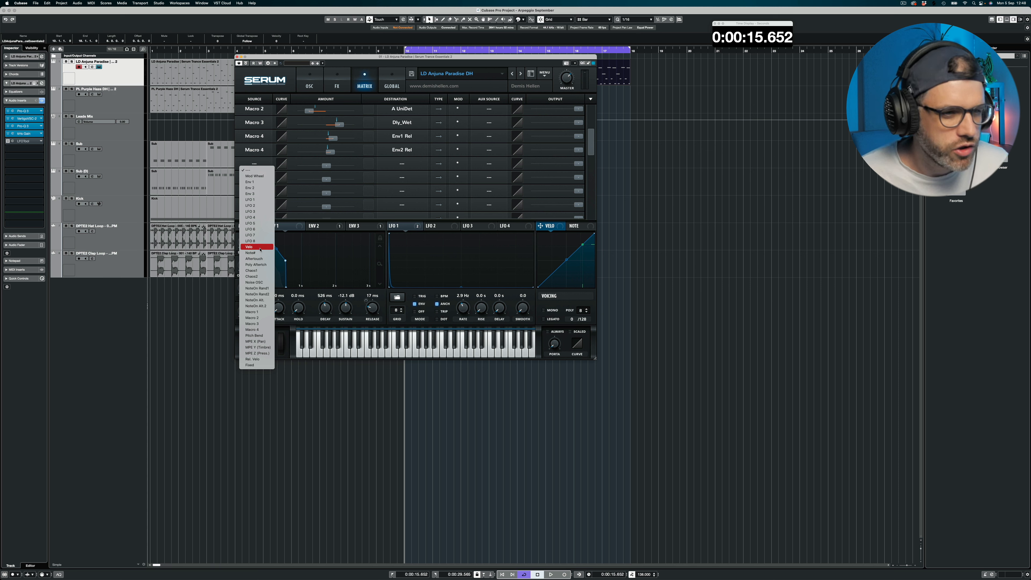
{"action": "left_click", "coordinate": [249, 246]}
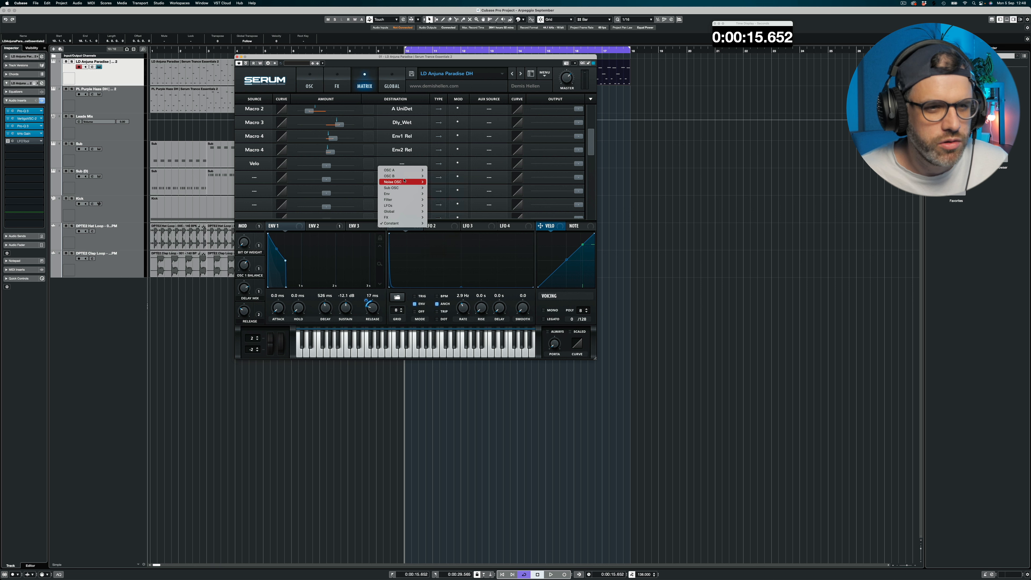
{"action": "mouse_move", "coordinate": [388, 211]}
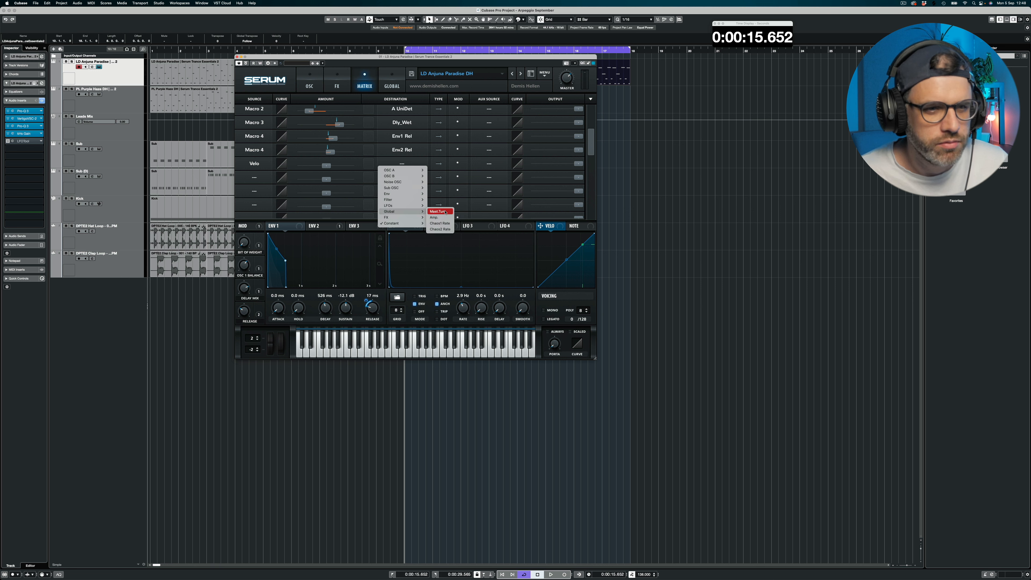
{"action": "left_click", "coordinate": [435, 217]}
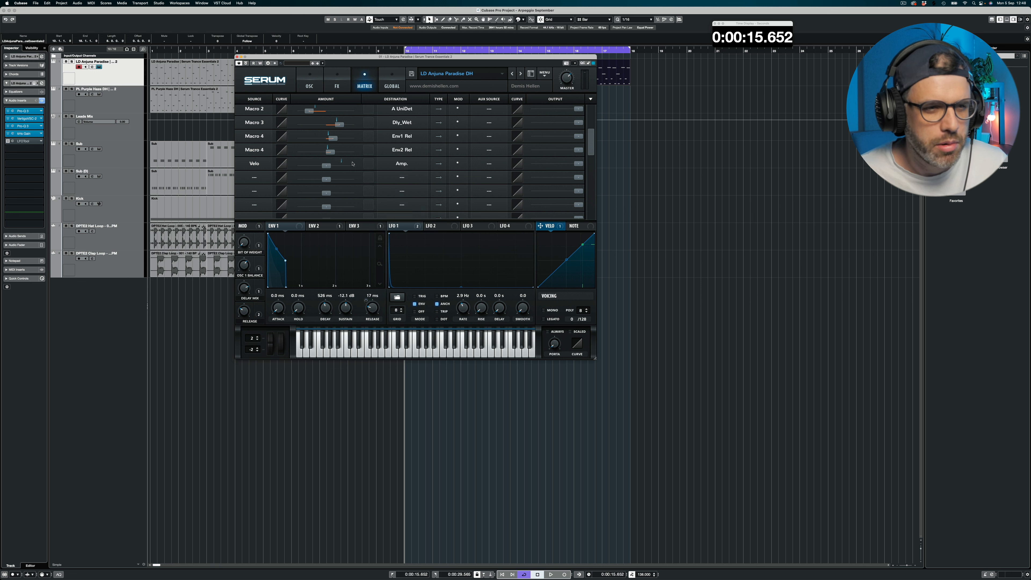
Set the velocity-to-amp amount and bend its response curve to a gentler shape
{"action": "left_click_drag", "start_coordinate": [322, 166], "coordinate": [337, 166]}
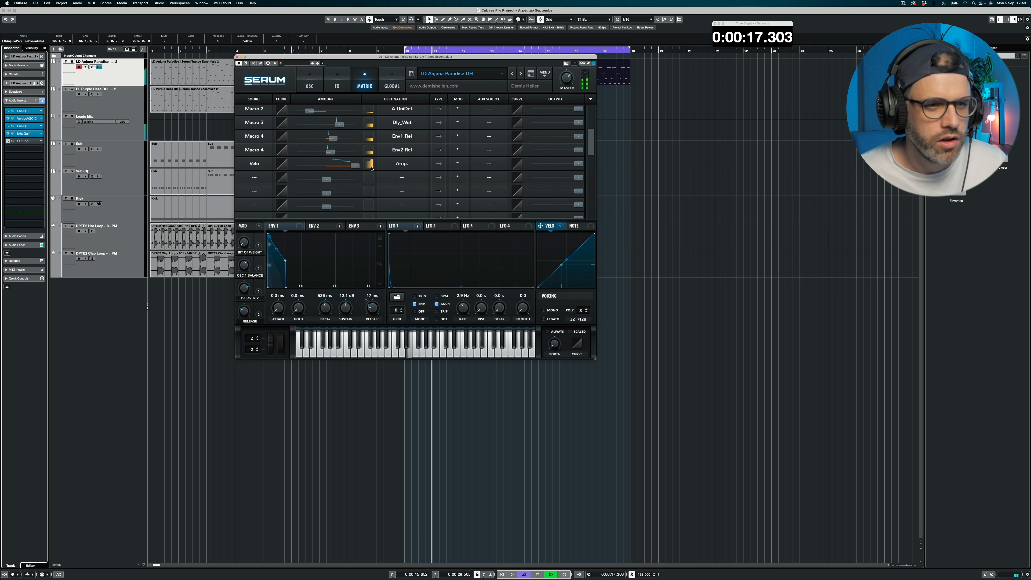
{"action": "left_click_drag", "start_coordinate": [335, 164], "coordinate": [310, 164]}
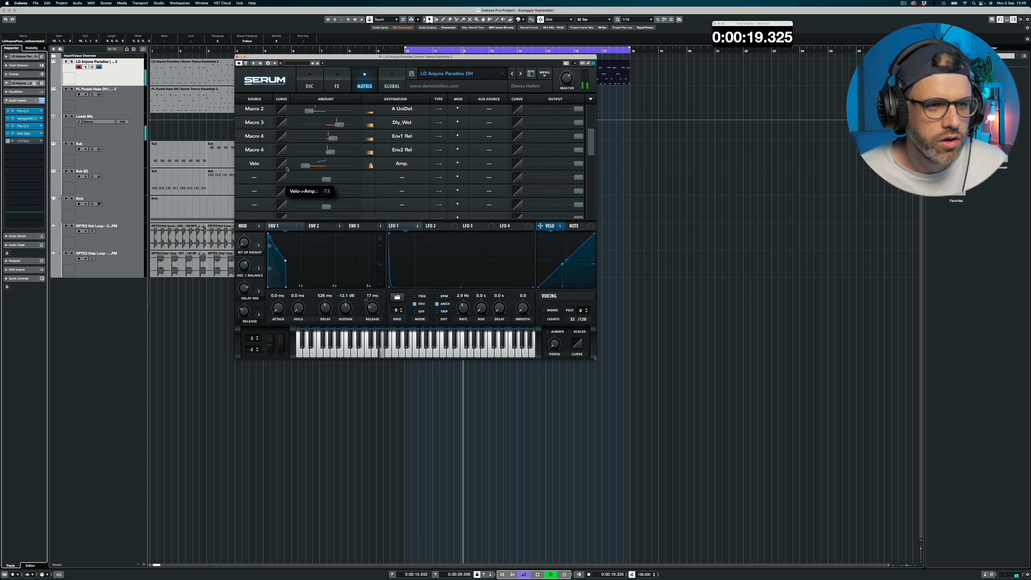
{"action": "left_click_drag", "start_coordinate": [302, 164], "coordinate": [315, 161]}
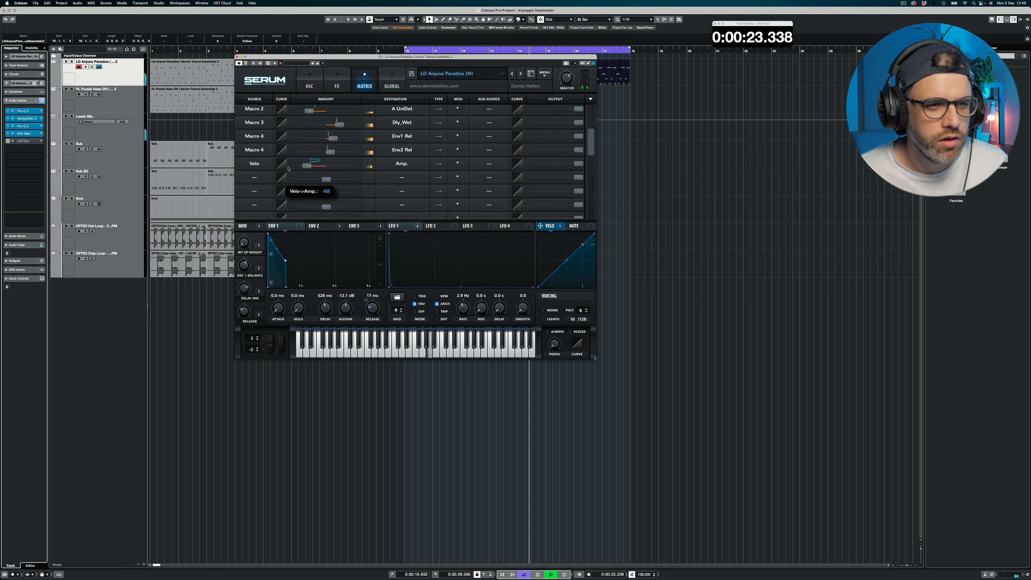
{"action": "left_click_drag", "start_coordinate": [305, 164], "coordinate": [316, 165]}
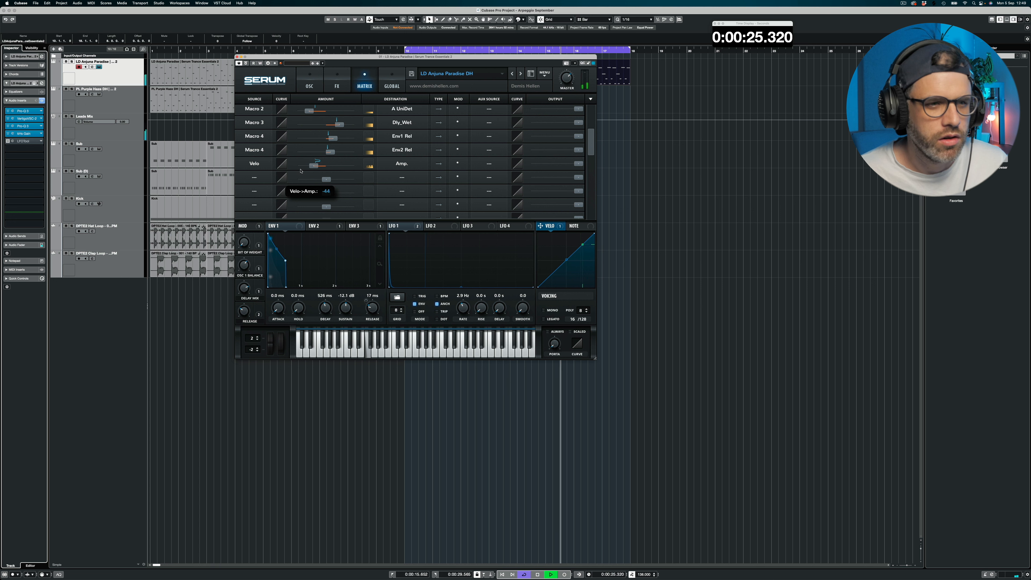
{"action": "left_click_drag", "start_coordinate": [314, 163], "coordinate": [322, 163]}
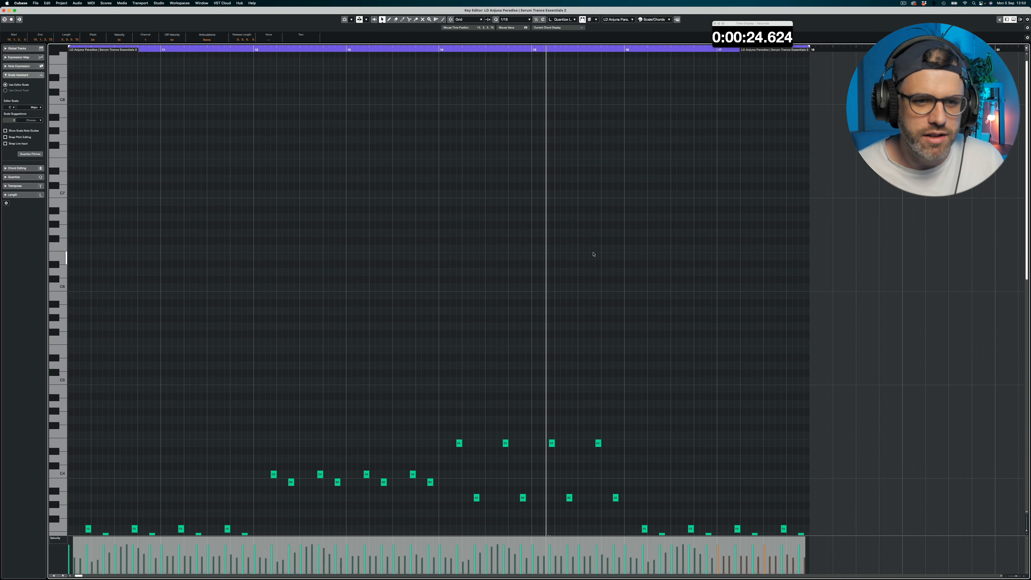
{"action": "scroll", "scroll_direction": "down", "scroll_amount": 3}
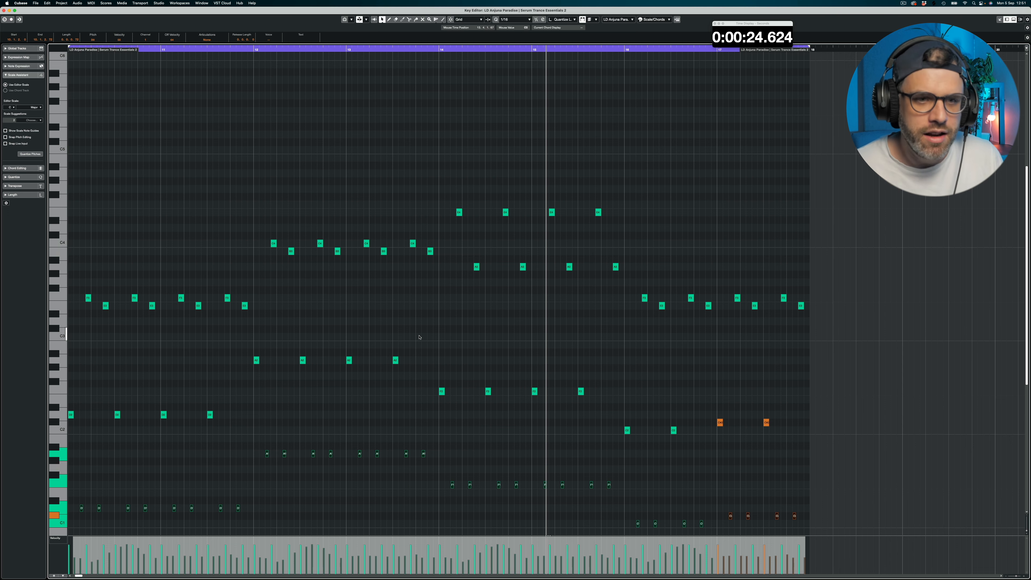
{"action": "scroll", "scroll_direction": "down", "scroll_amount": 3}
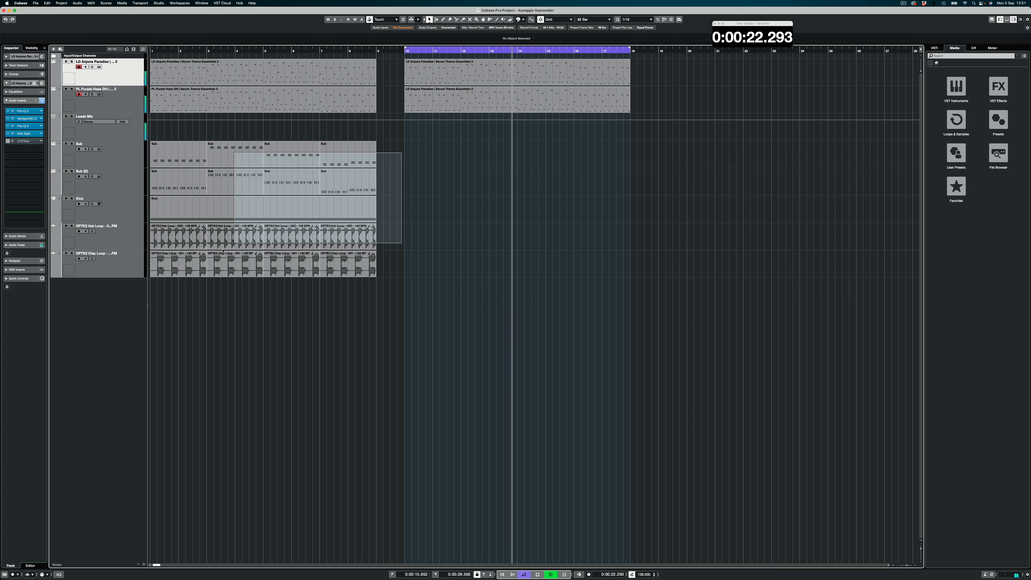
Duplicate the Bass, Sub, Kick, Hat and Clap events to bar 10 beneath the arpeggio parts
{"action": "left_click", "coordinate": [437, 263]}
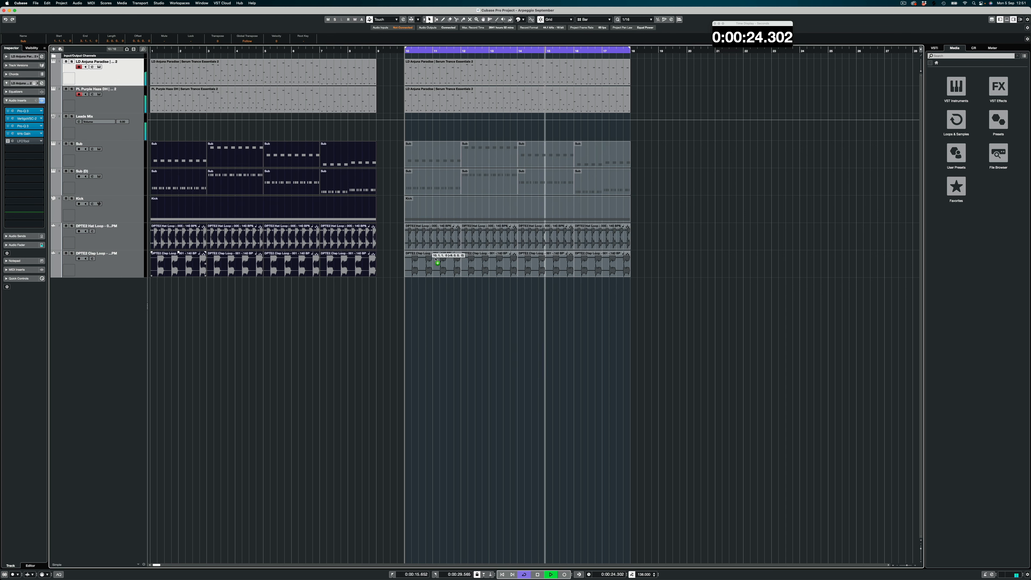